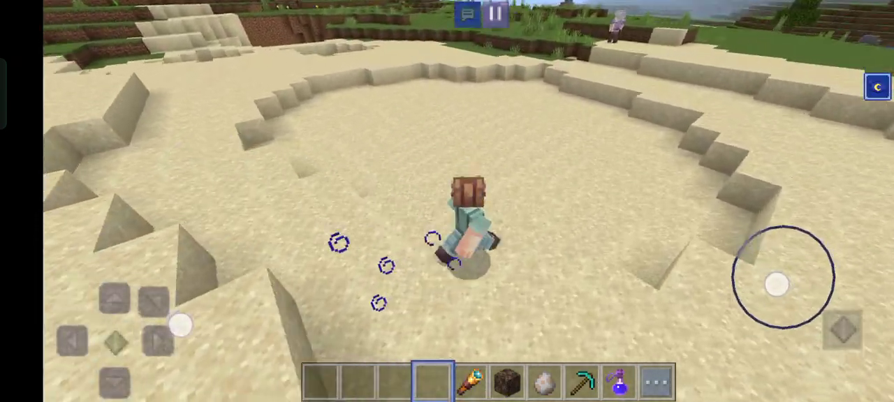
# Walk the player into the centre of the sand pit using the movement joystick.
pyautogui.moveTo(780, 287); pyautogui.dragTo(762, 277)
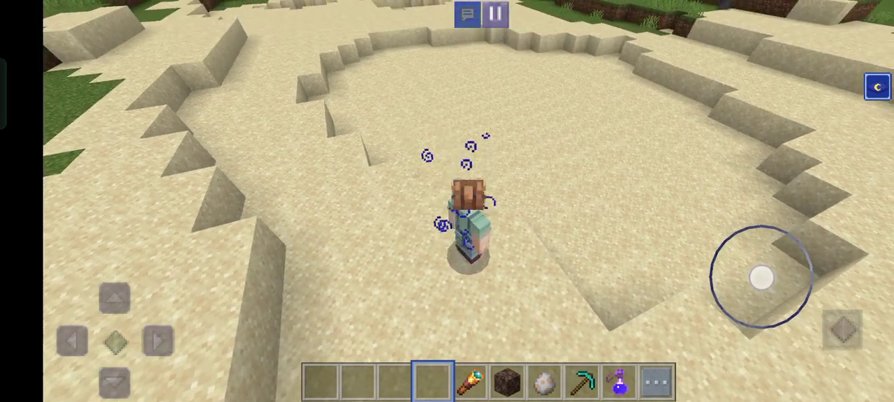
pyautogui.moveTo(761, 277); pyautogui.dragTo(752, 254)
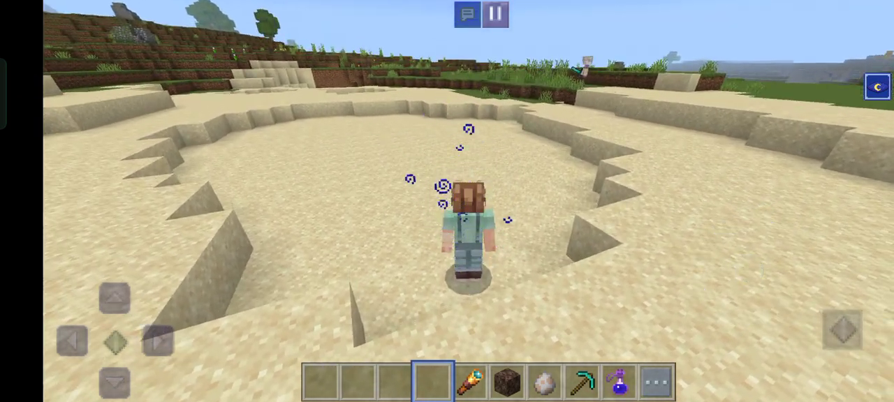
pyautogui.click(618, 380)
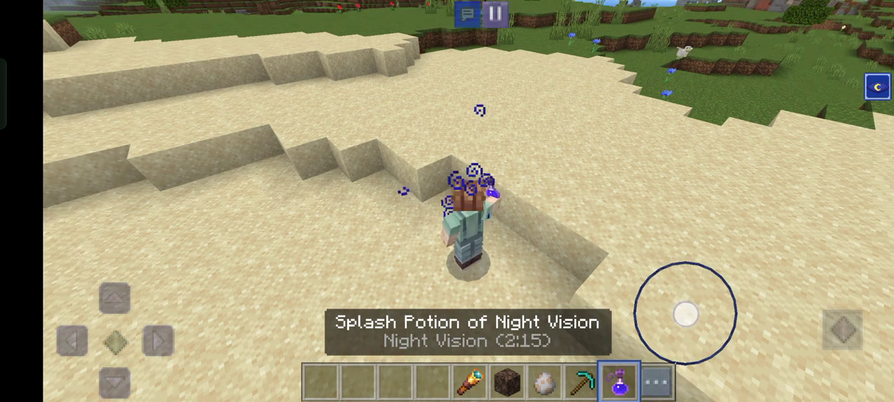
pyautogui.click(582, 381)
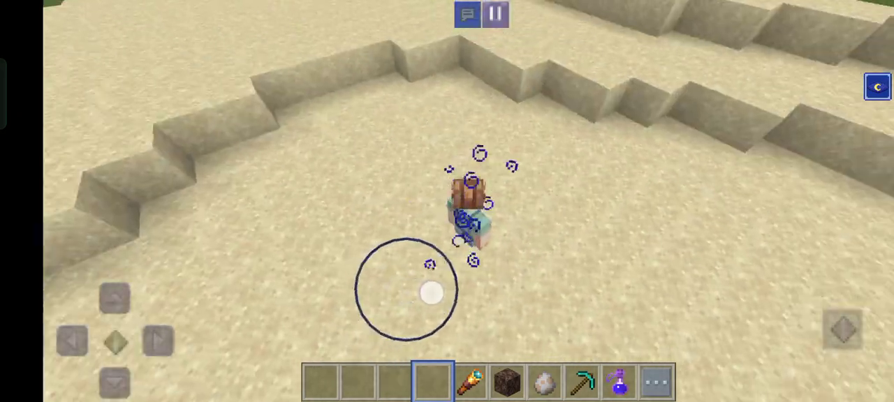
pyautogui.moveTo(430, 293); pyautogui.dragTo(730, 279)
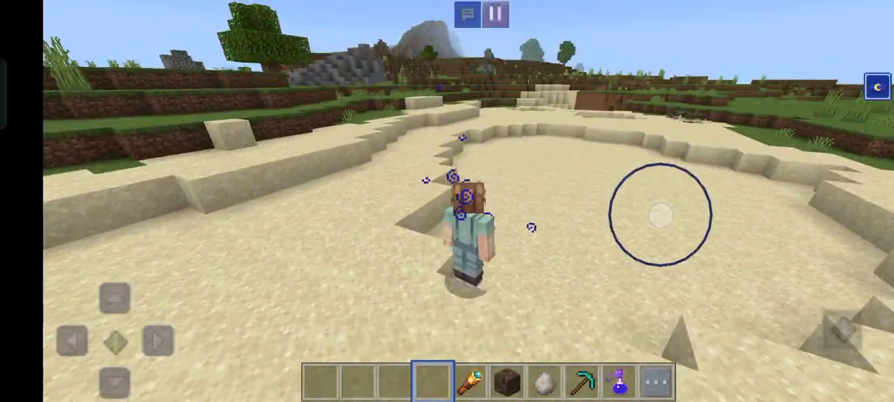
# Walk along the pit floor and equip the diamond pickaxe from the hotbar.
pyautogui.moveTo(114, 343); pyautogui.dragTo(115, 280)
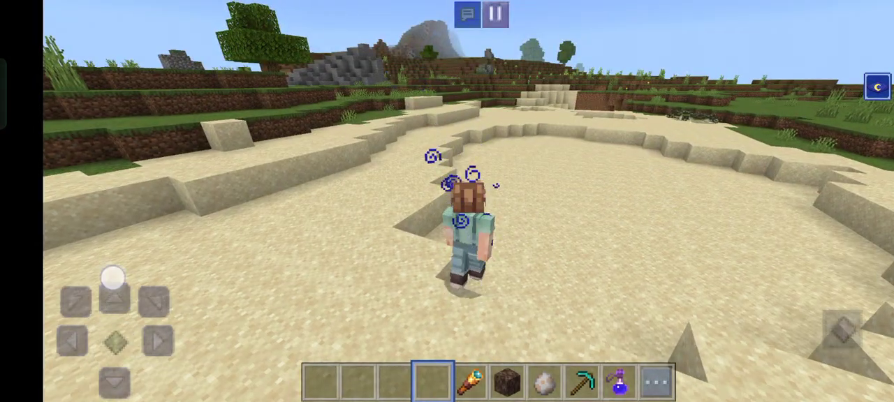
pyautogui.click(581, 380)
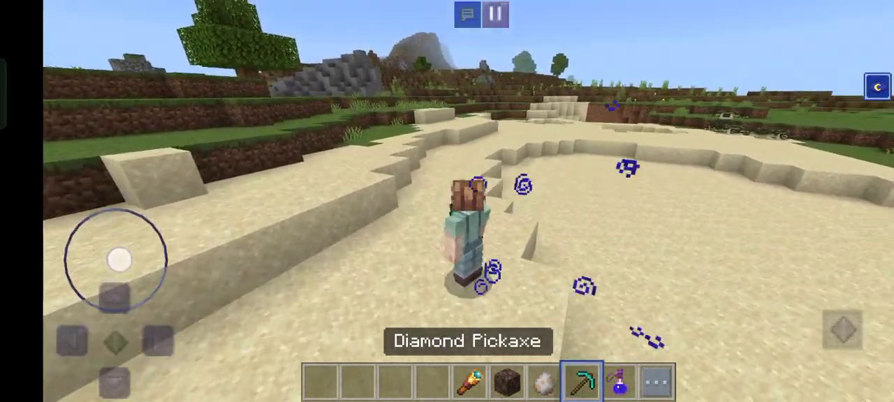